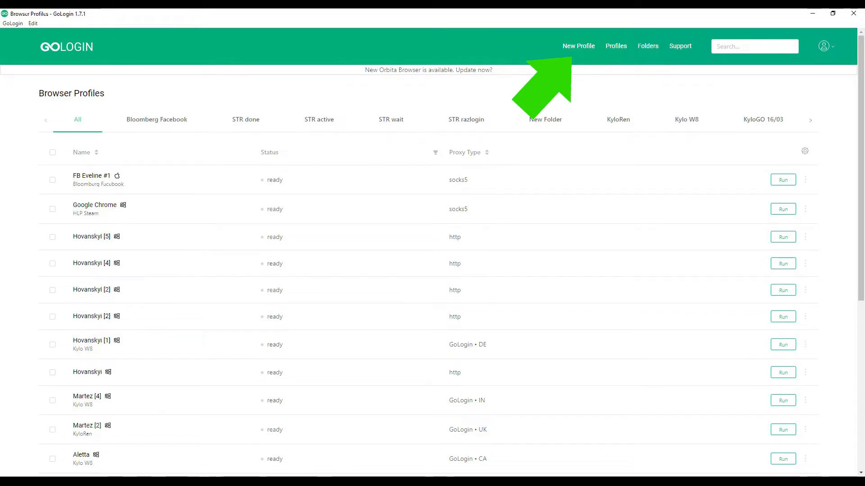
Start a new browser profile from GoLogin's top bar
{"action": "left_click", "coordinate": [94, 204]}
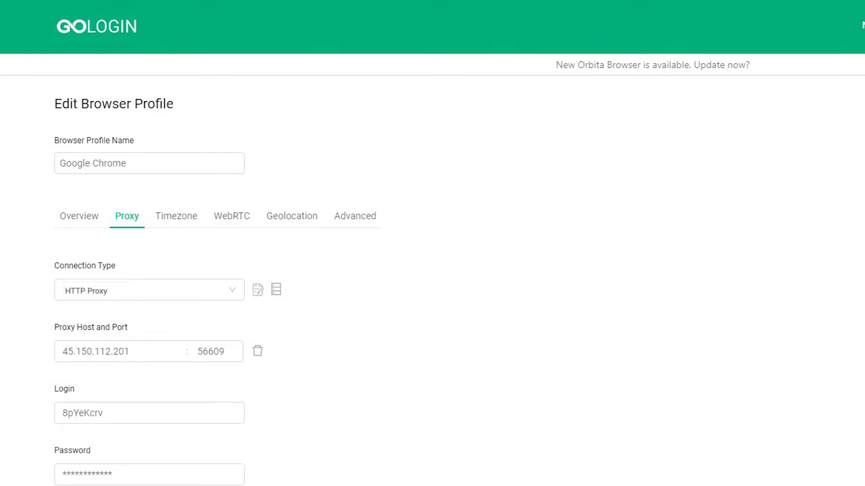
{"action": "left_click", "coordinate": [87, 468]}
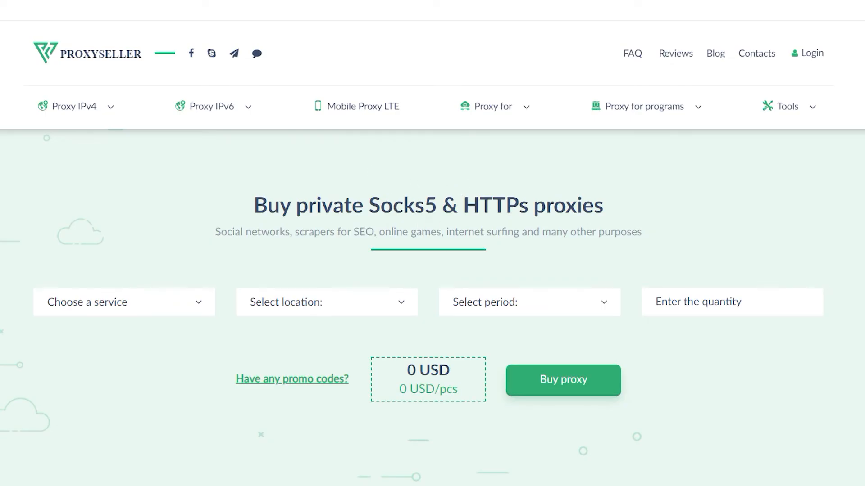
{"action": "mouse_move", "coordinate": [52, 37]}
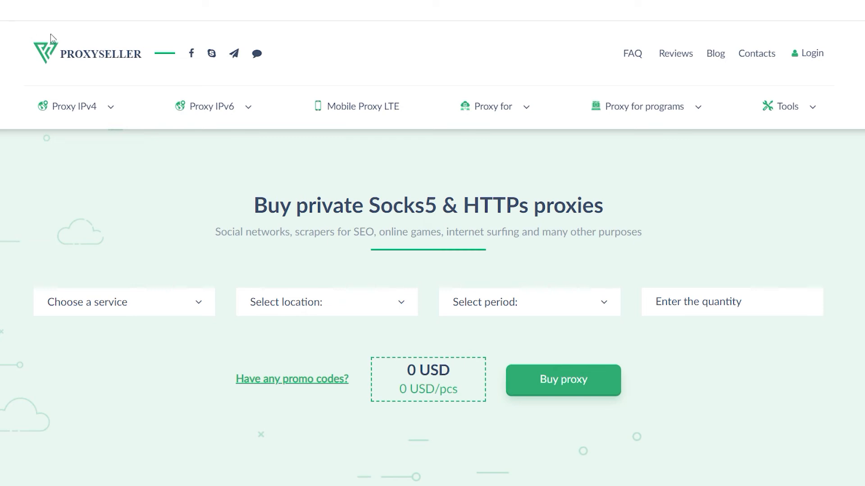
Show Proxy-Seller's home page and scroll to the per-country IPv4 proxy prices for Europe
{"action": "left_click", "coordinate": [493, 106]}
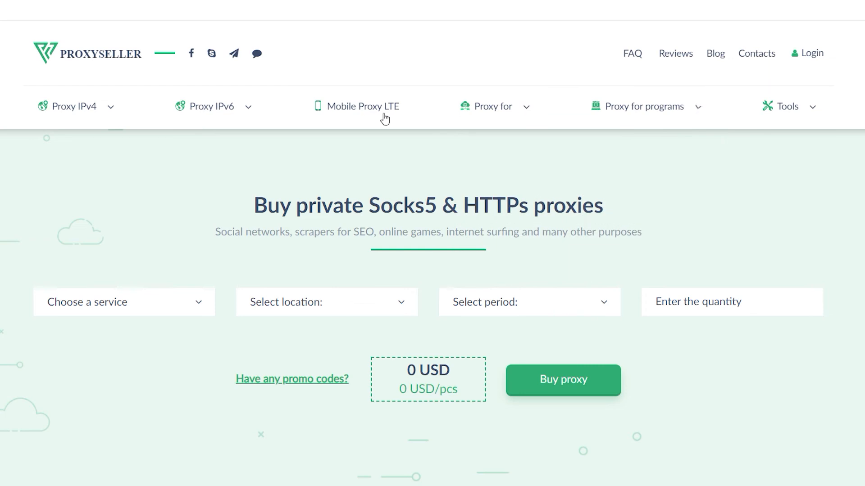
{"action": "scroll", "scroll_direction": "down", "scroll_amount": 3}
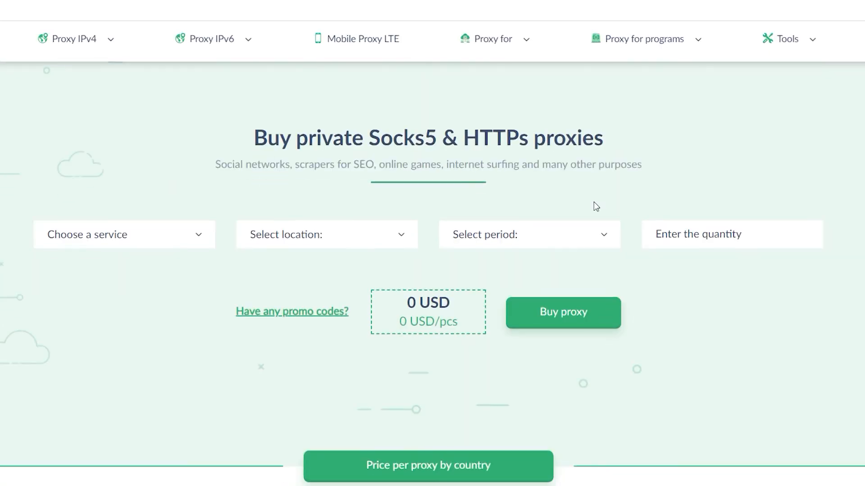
{"action": "scroll", "scroll_direction": "down", "scroll_amount": 3}
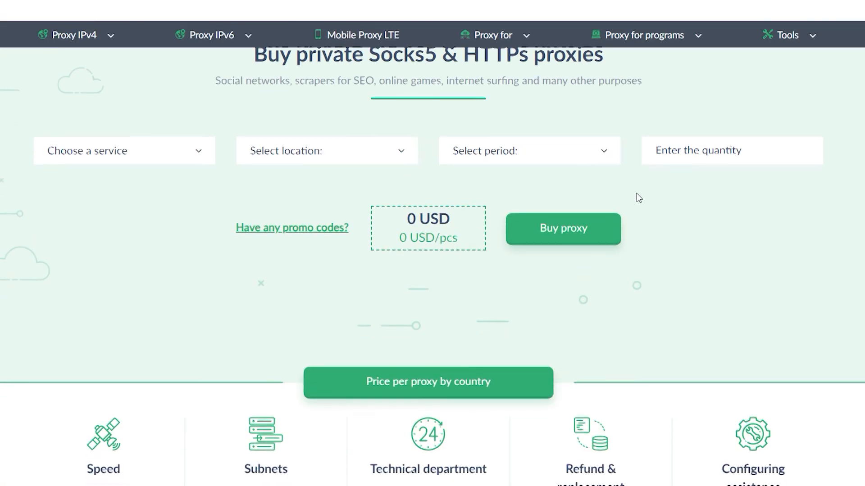
{"action": "scroll", "scroll_direction": "down", "scroll_amount": 3}
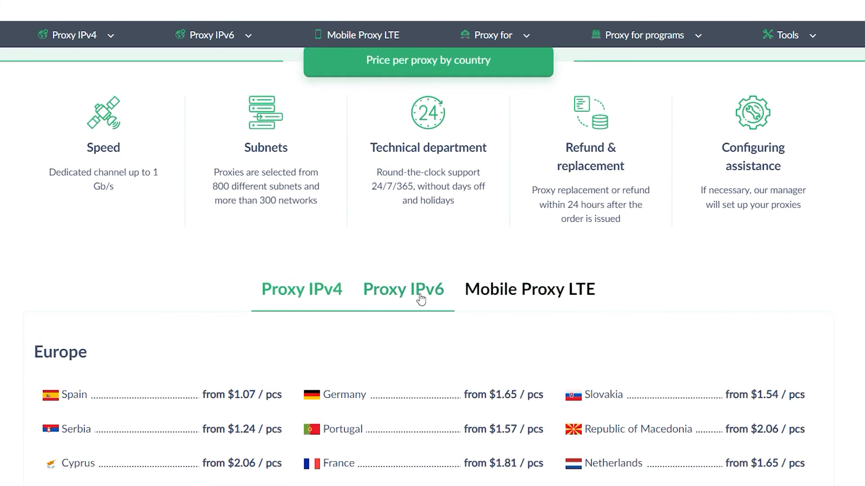
Switch to the IPv6 proxy prices and scroll through the Asian, African and American price lists
{"action": "left_click", "coordinate": [404, 289]}
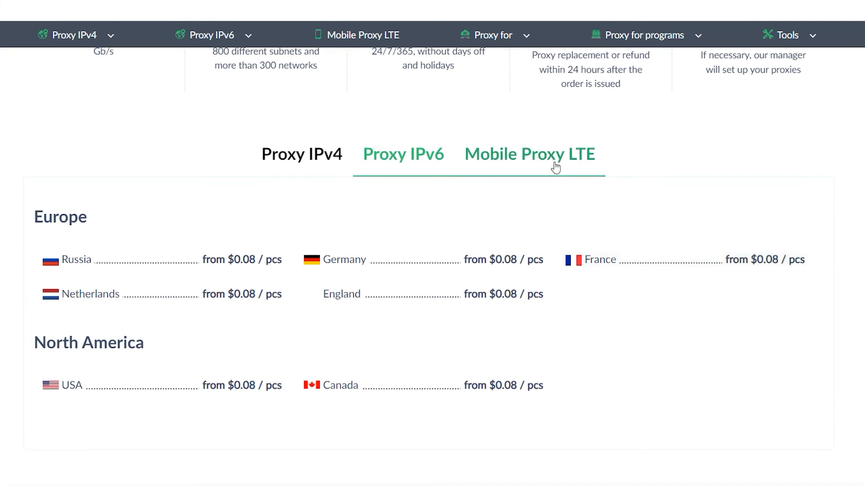
{"action": "left_click", "coordinate": [301, 154]}
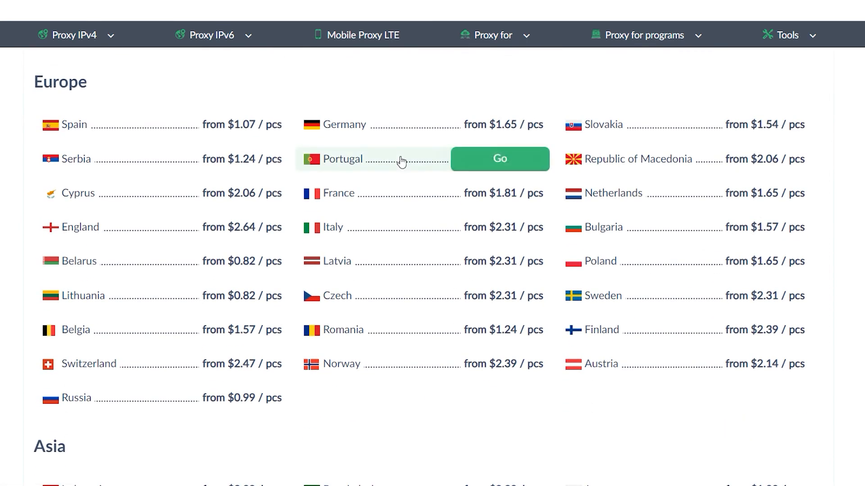
{"action": "scroll", "scroll_direction": "down", "scroll_amount": 3}
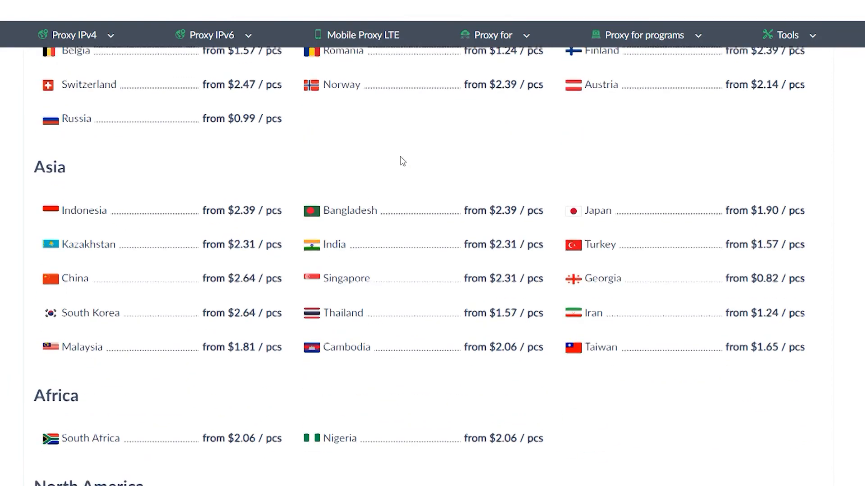
{"action": "scroll", "scroll_direction": "down", "scroll_amount": 3}
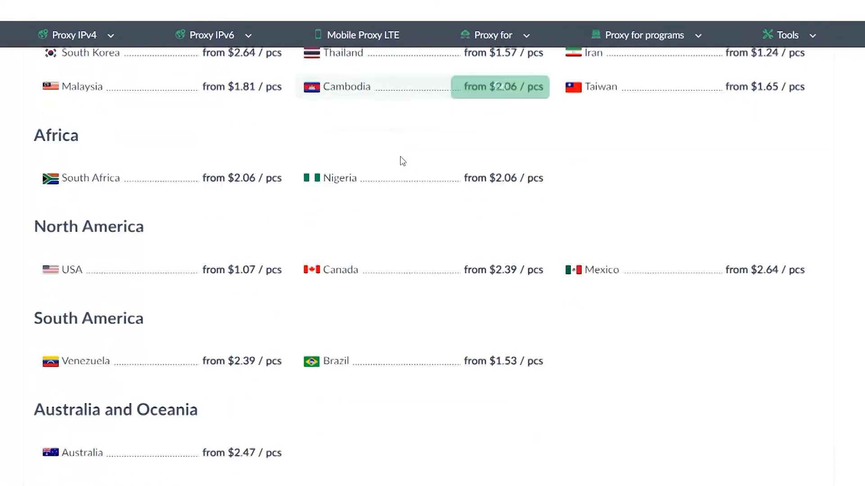
{"action": "scroll", "scroll_direction": "down", "scroll_amount": 3}
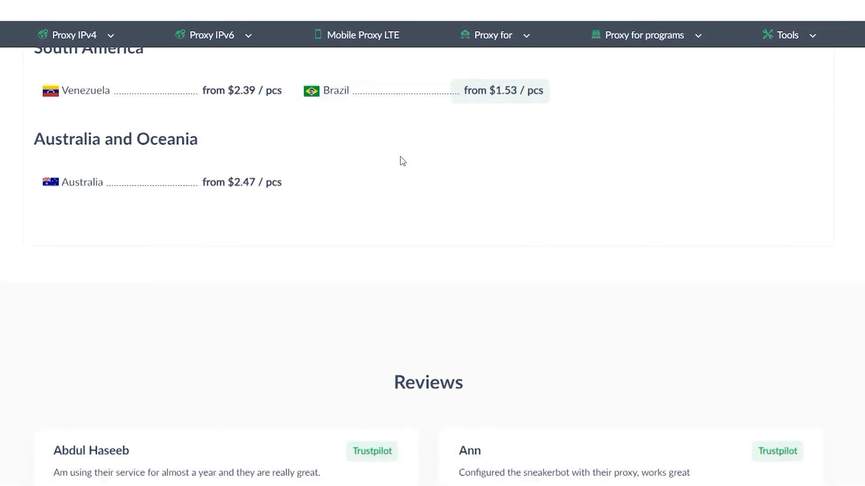
Continue down the home page past reviews and the affiliate program to the premium-proxy reasons
{"action": "scroll", "scroll_direction": "down", "scroll_amount": 3}
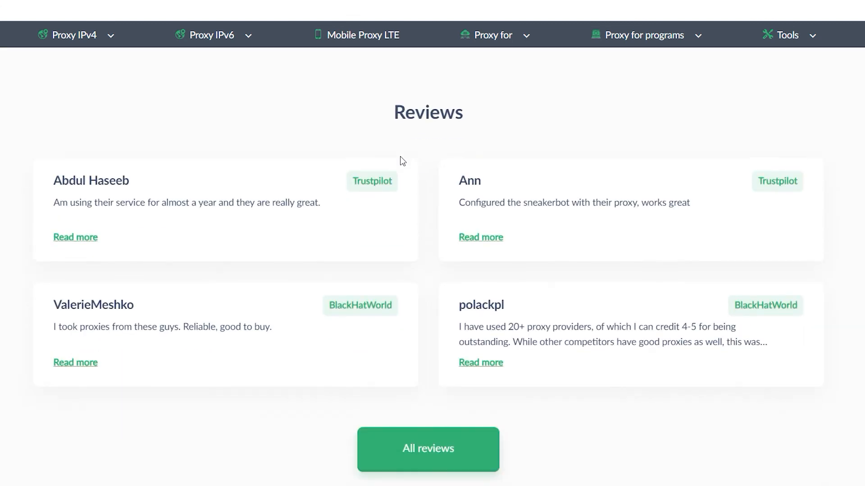
{"action": "scroll", "scroll_direction": "down", "scroll_amount": 3}
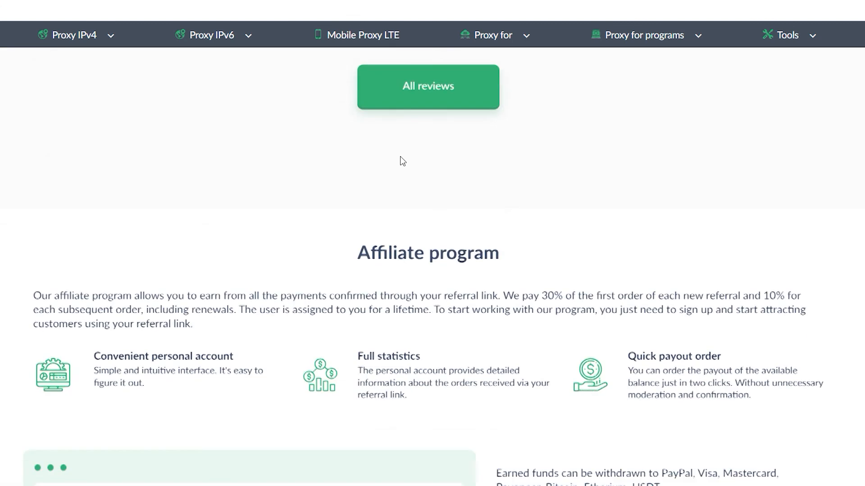
{"action": "scroll", "scroll_direction": "down", "scroll_amount": 3}
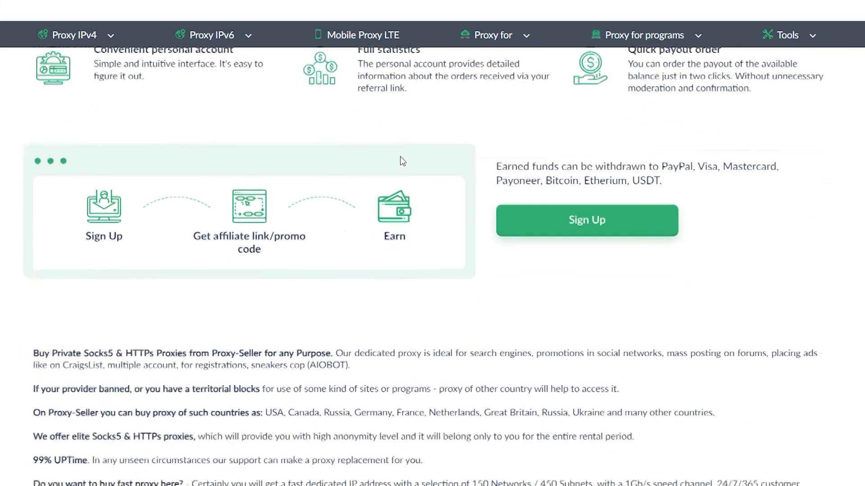
{"action": "scroll", "scroll_direction": "down", "scroll_amount": 3}
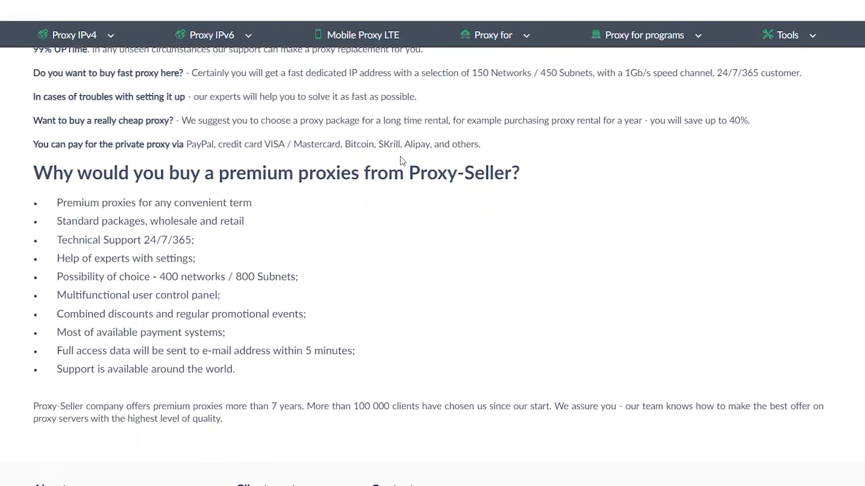
{"action": "scroll", "scroll_direction": "down", "scroll_amount": 3}
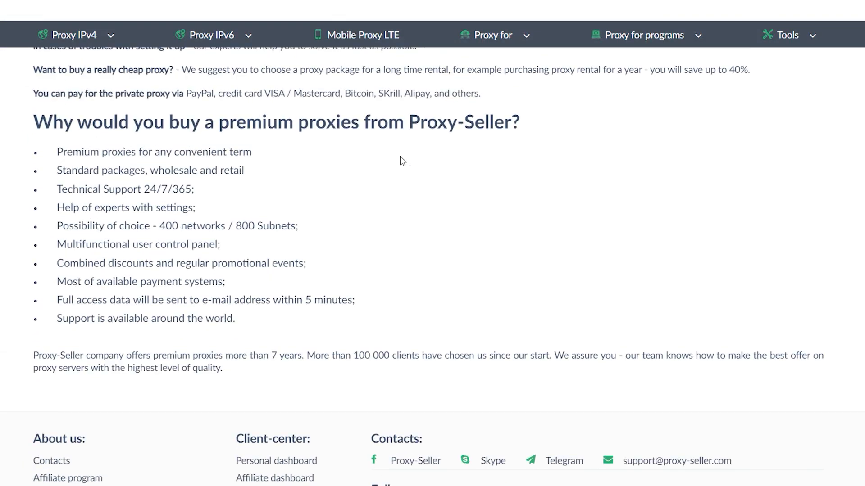